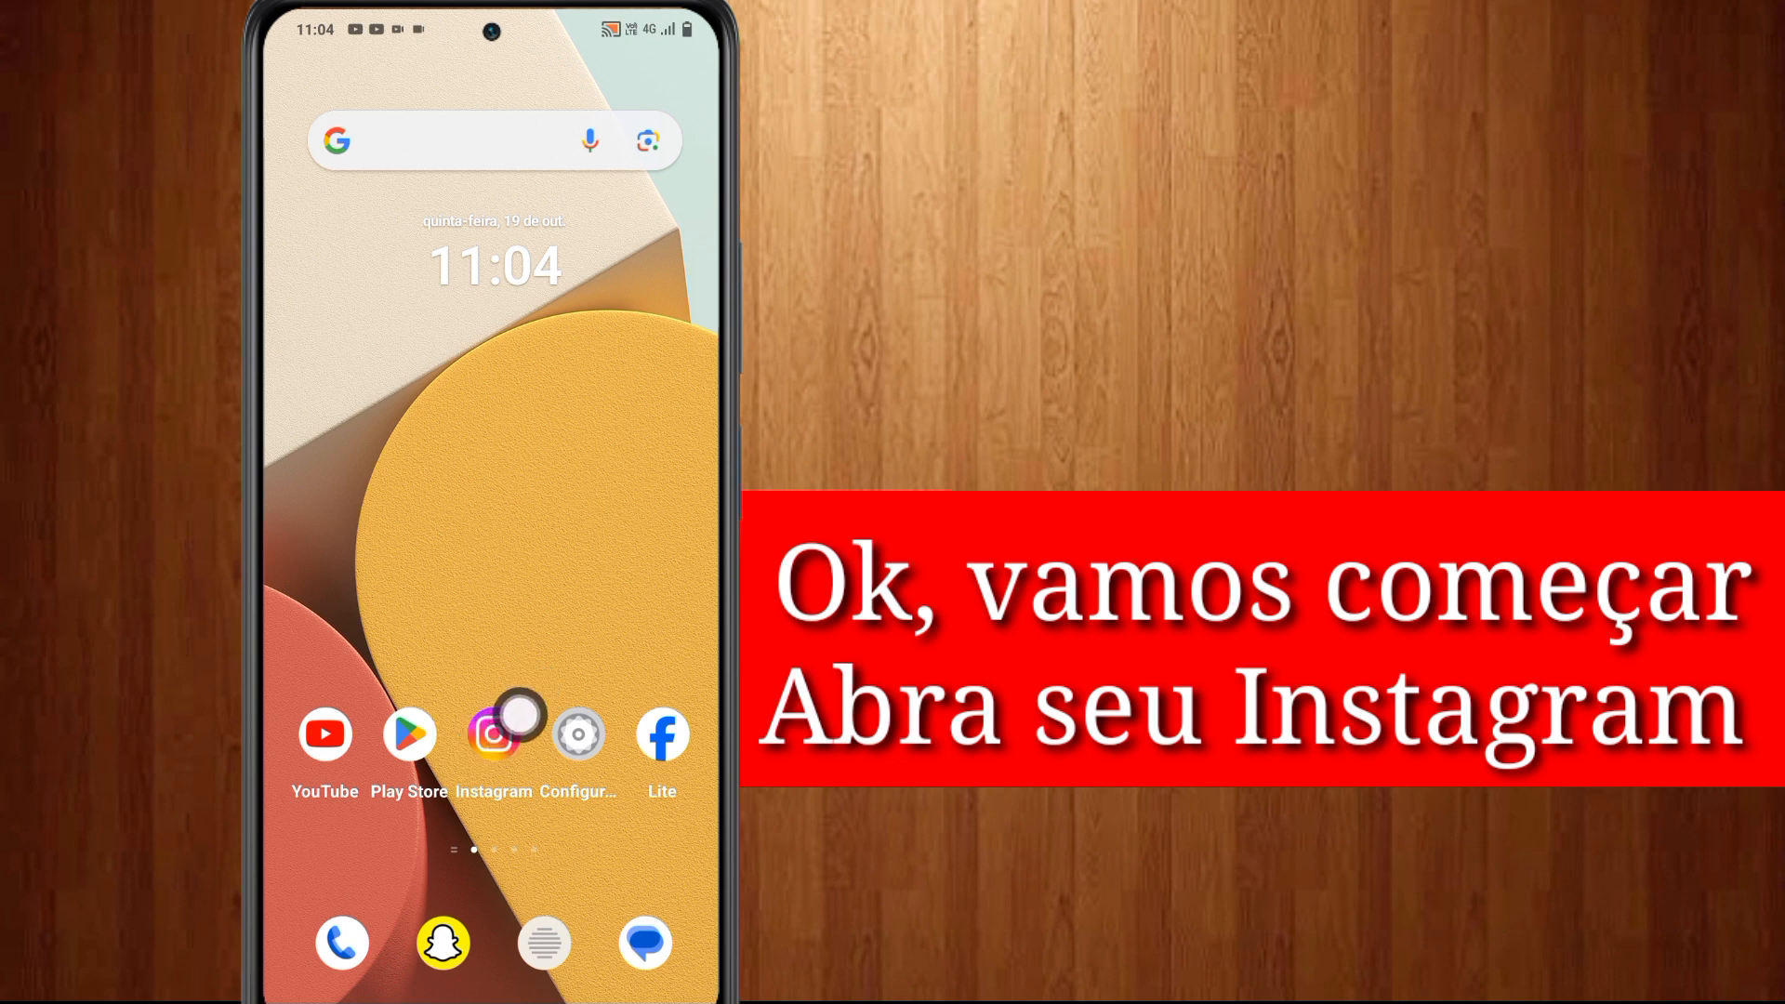
# Step: Launch Instagram from the home screen icon and wait for its feed
pyautogui.click(493, 734)
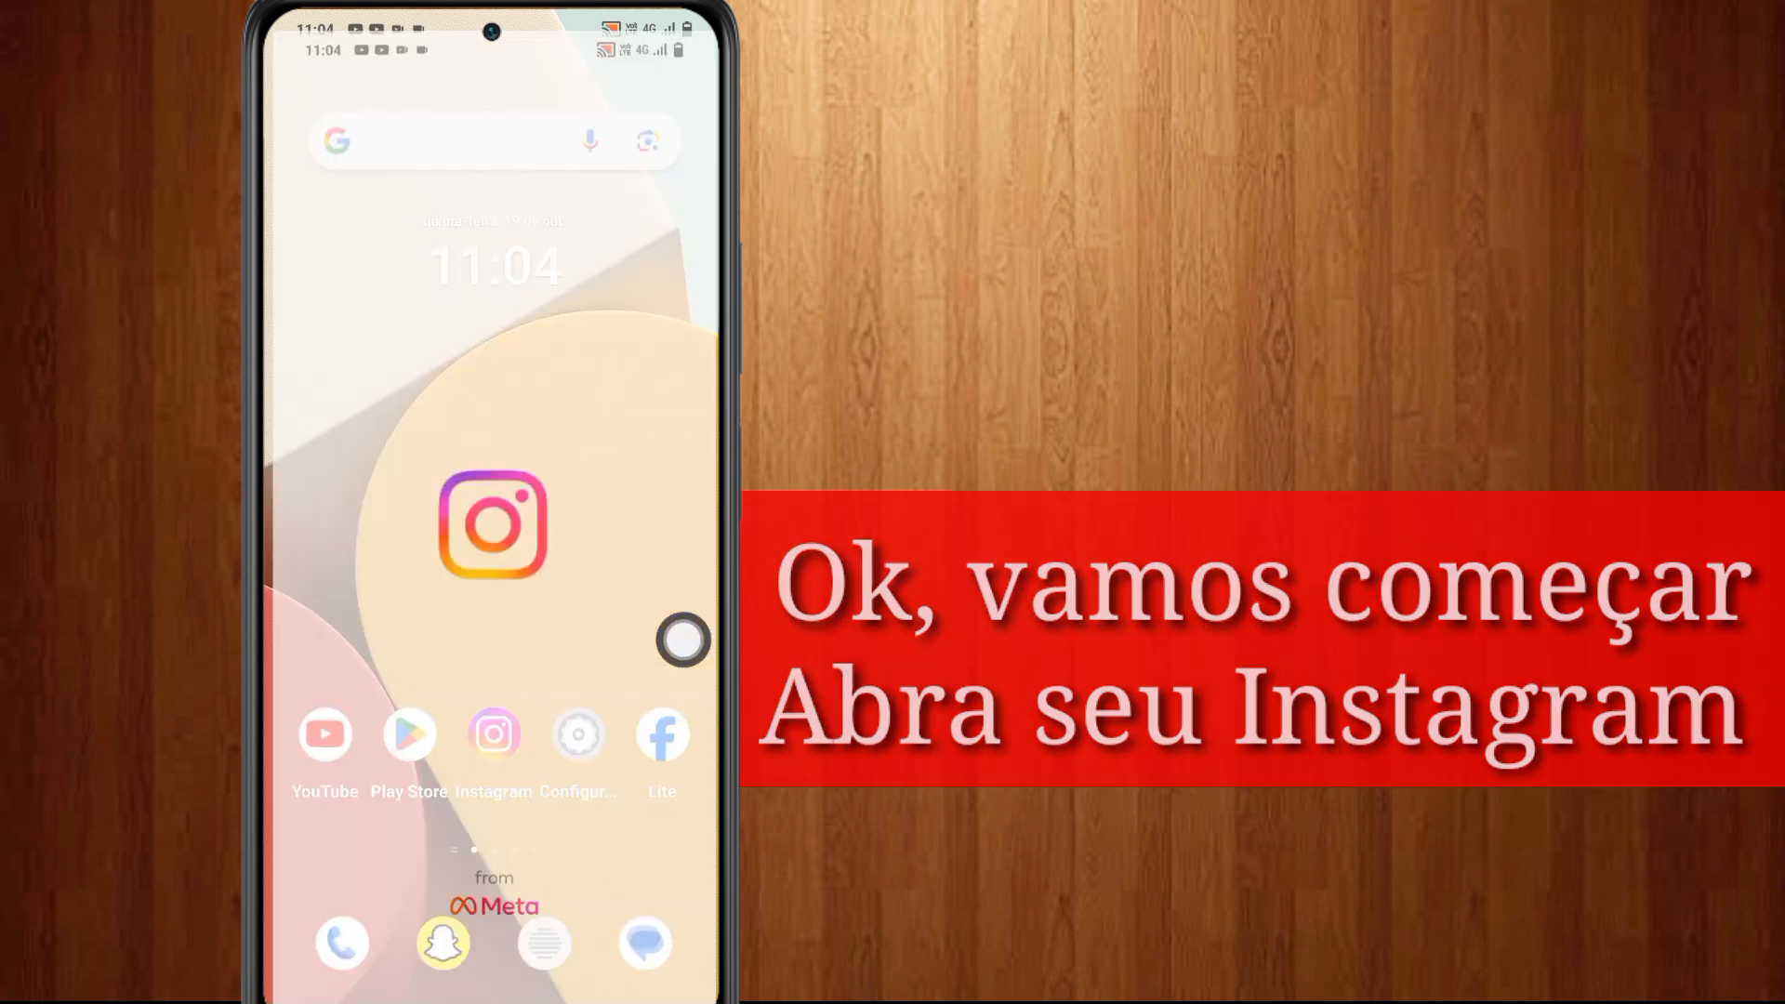
pyautogui.click(494, 735)
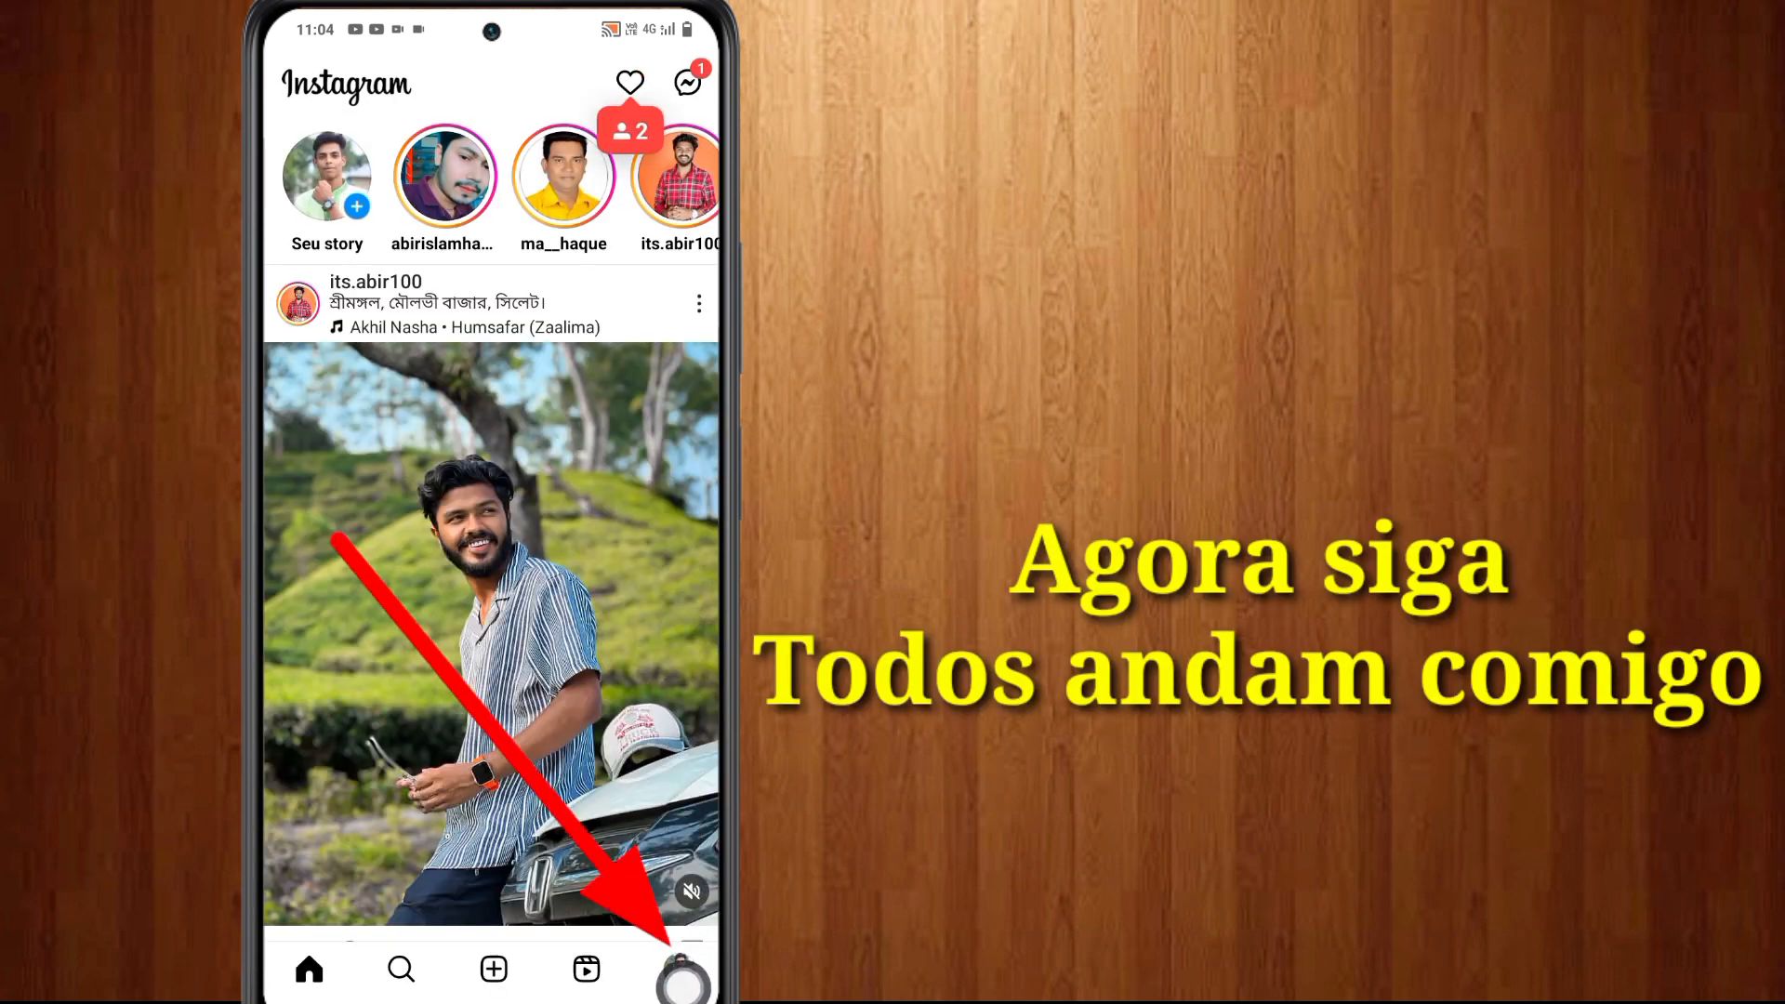
# Step: Open your profile page and its hamburger account menu
pyautogui.click(678, 969)
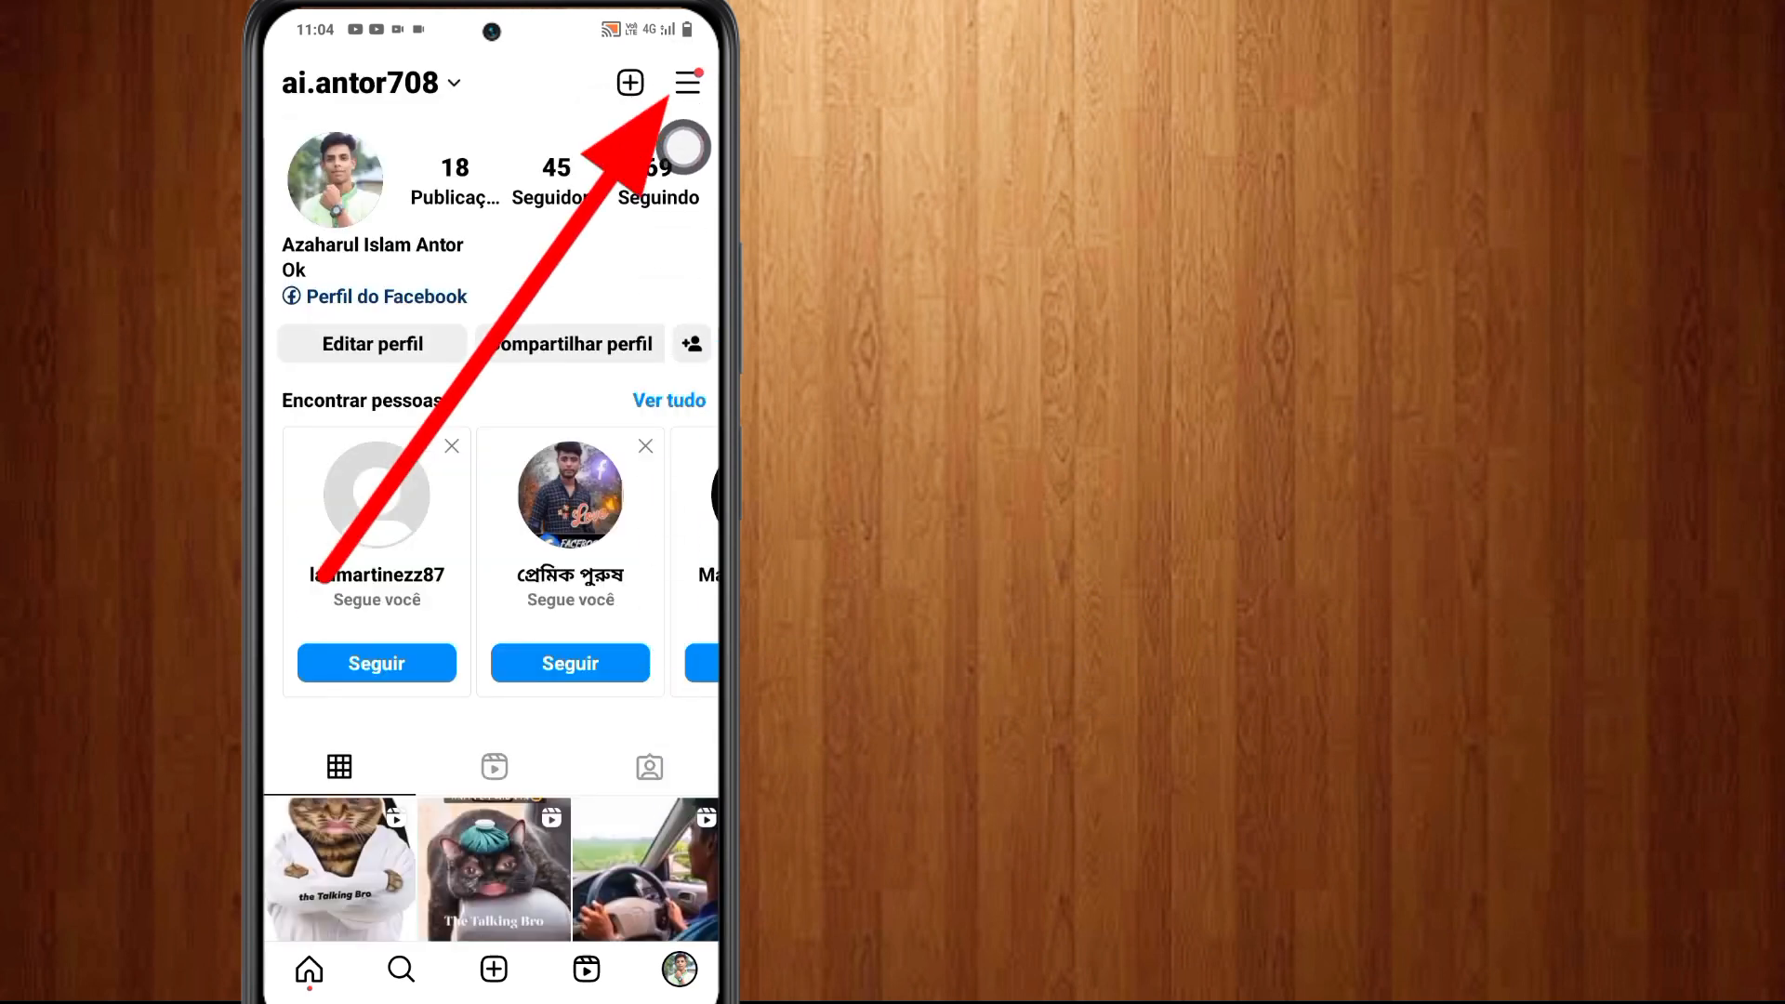
pyautogui.click(688, 81)
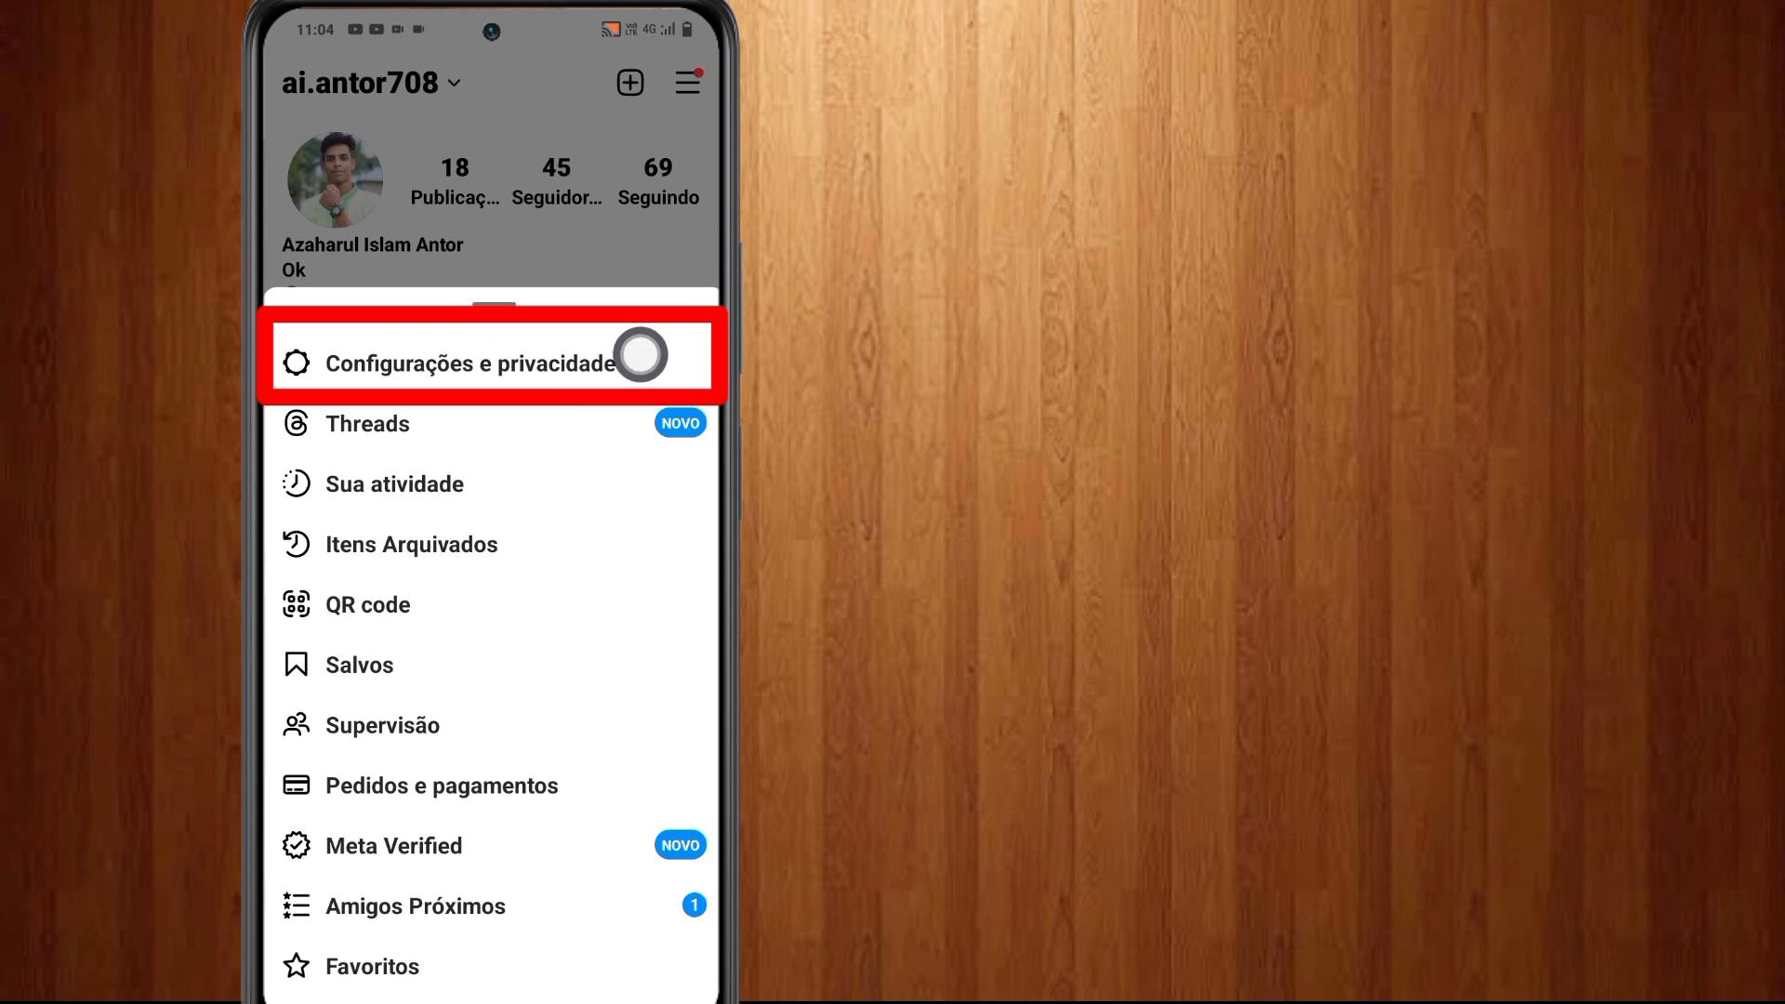
# Step: Go through Configurações e privacidade to the Do Instagram notification page, scrolled to the bottom
pyautogui.click(467, 362)
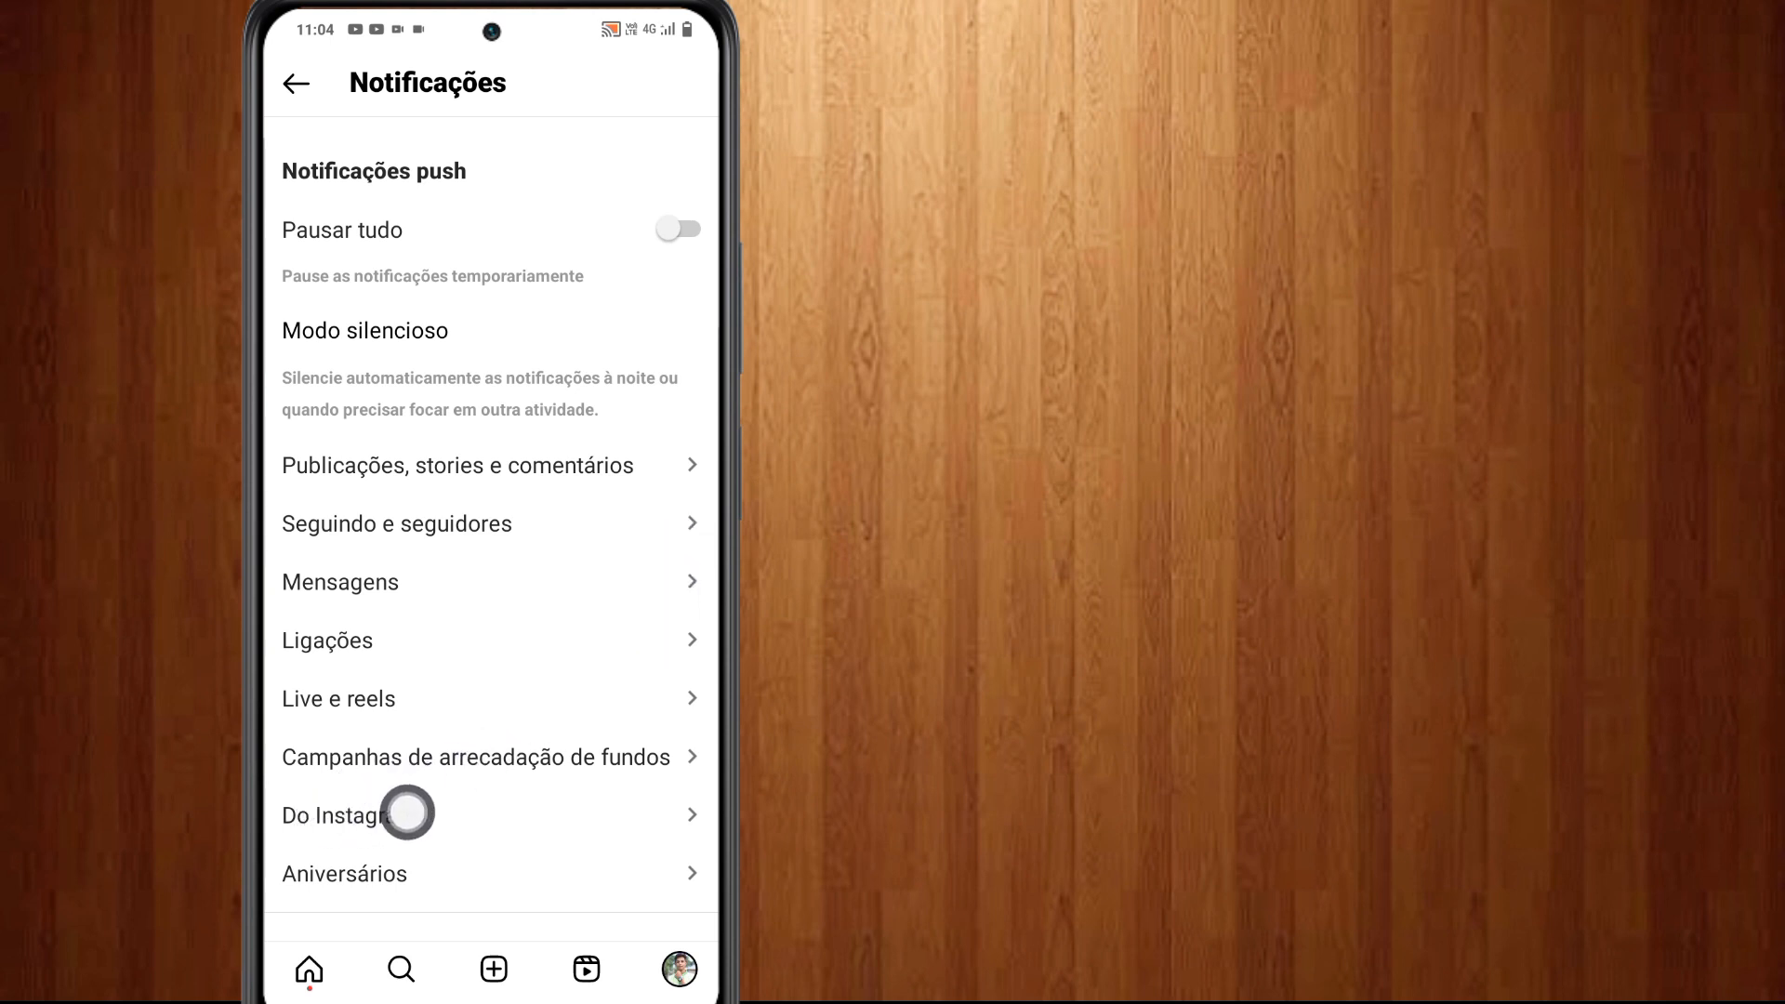
pyautogui.click(400, 813)
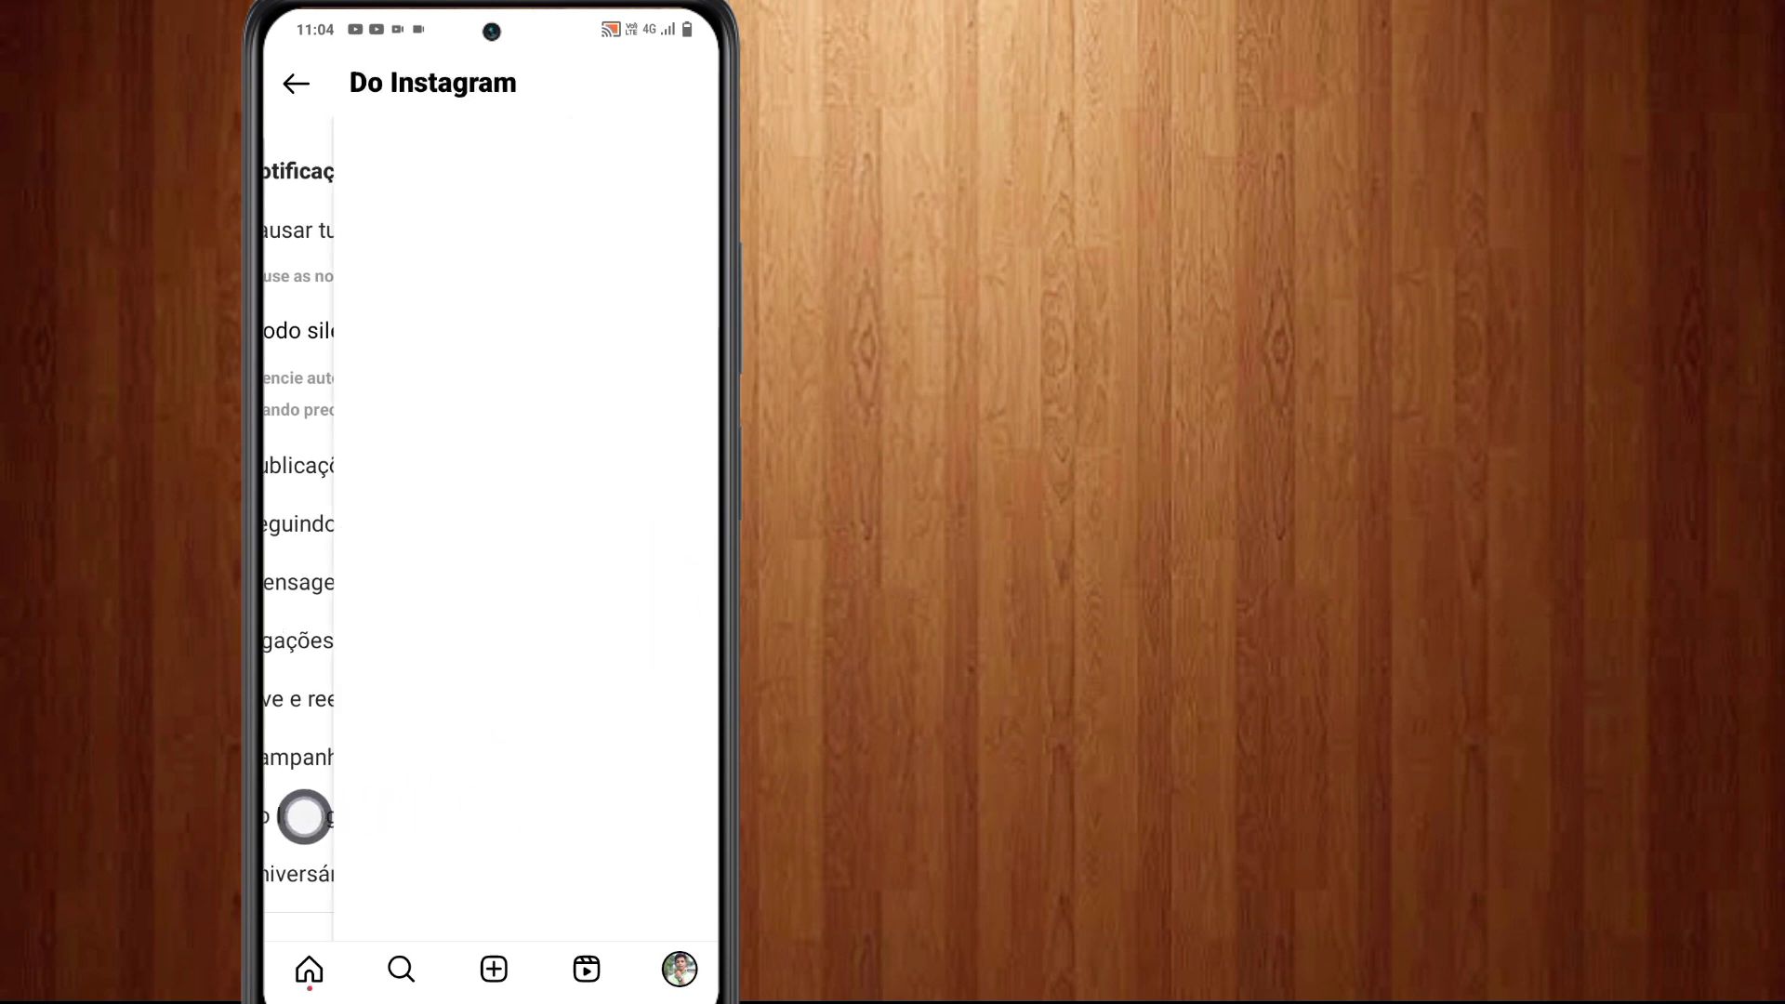
pyautogui.scroll(-3)
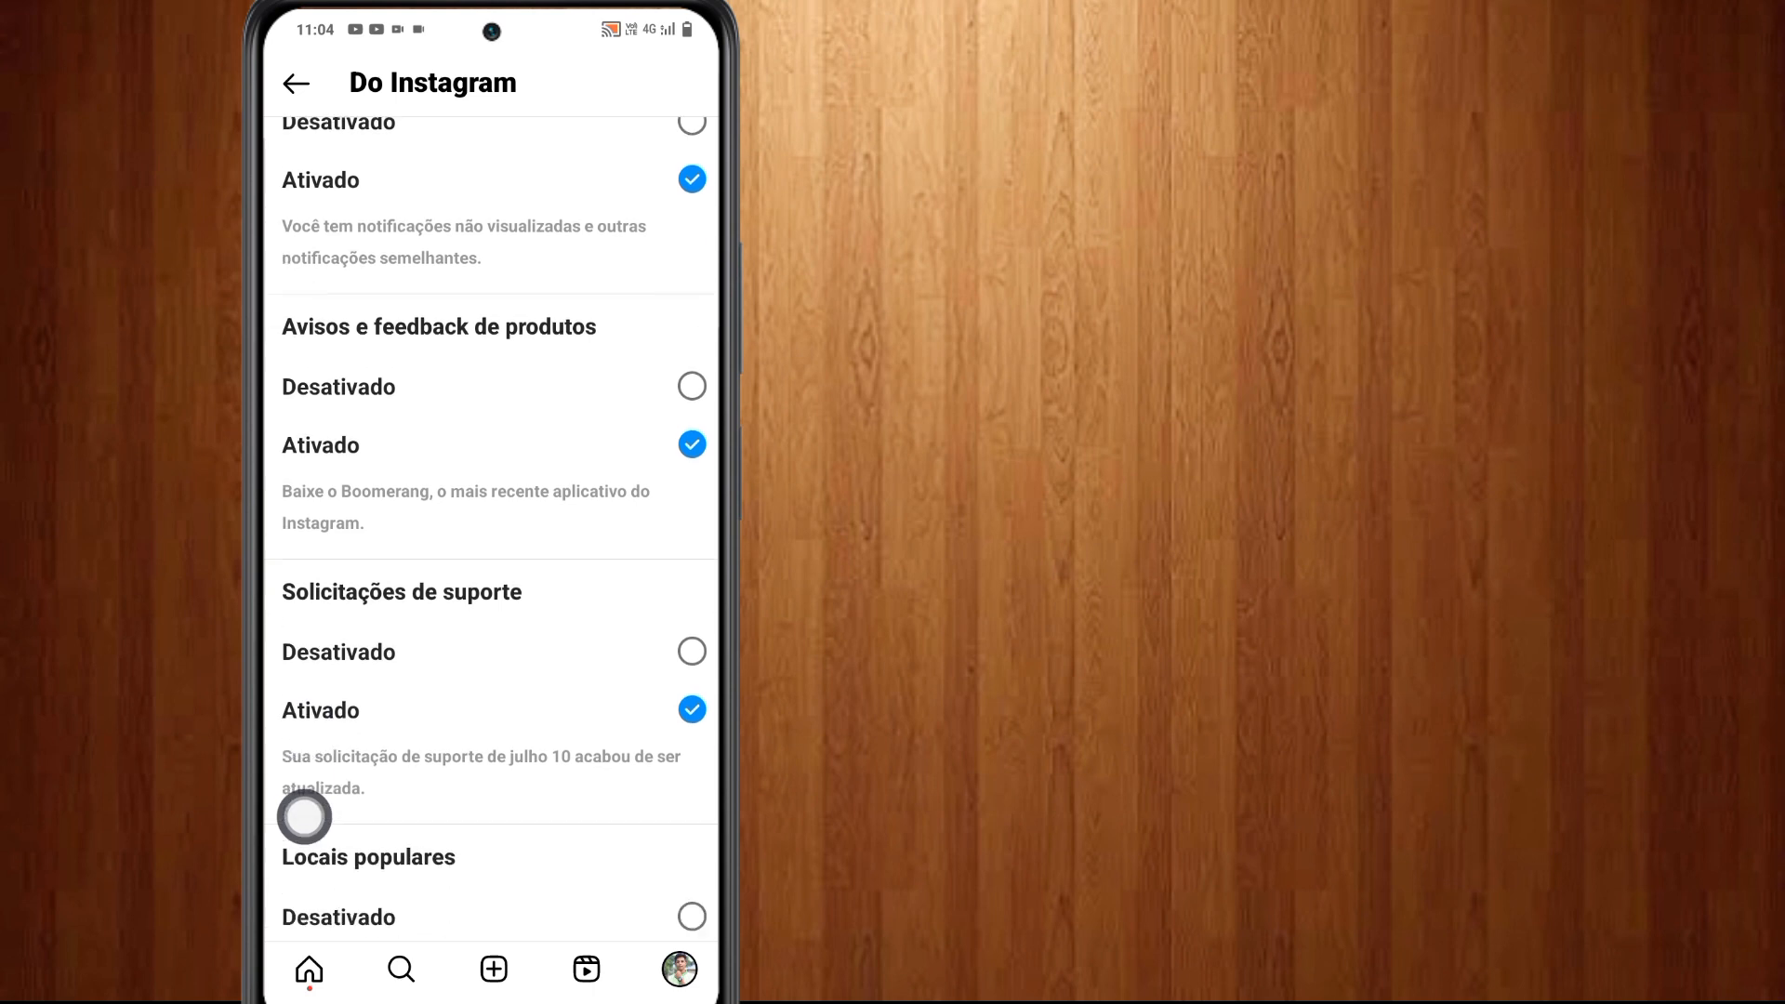
pyautogui.scroll(-3)
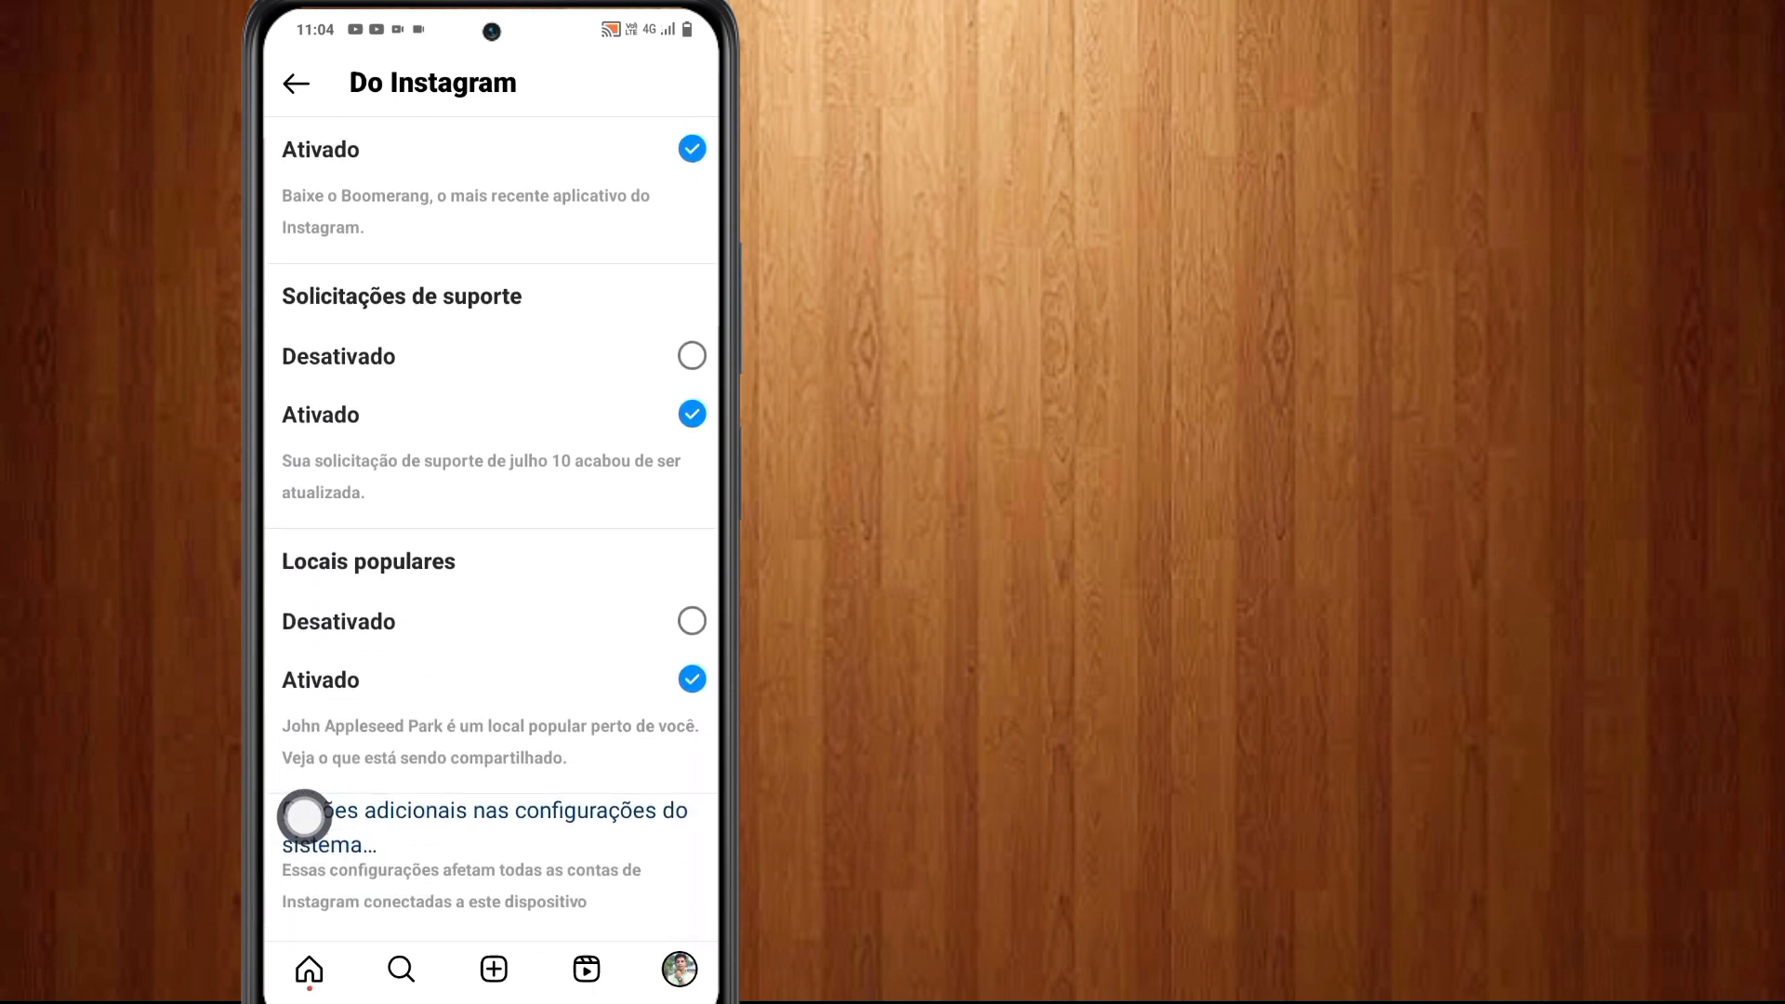
pyautogui.moveTo(467, 792)
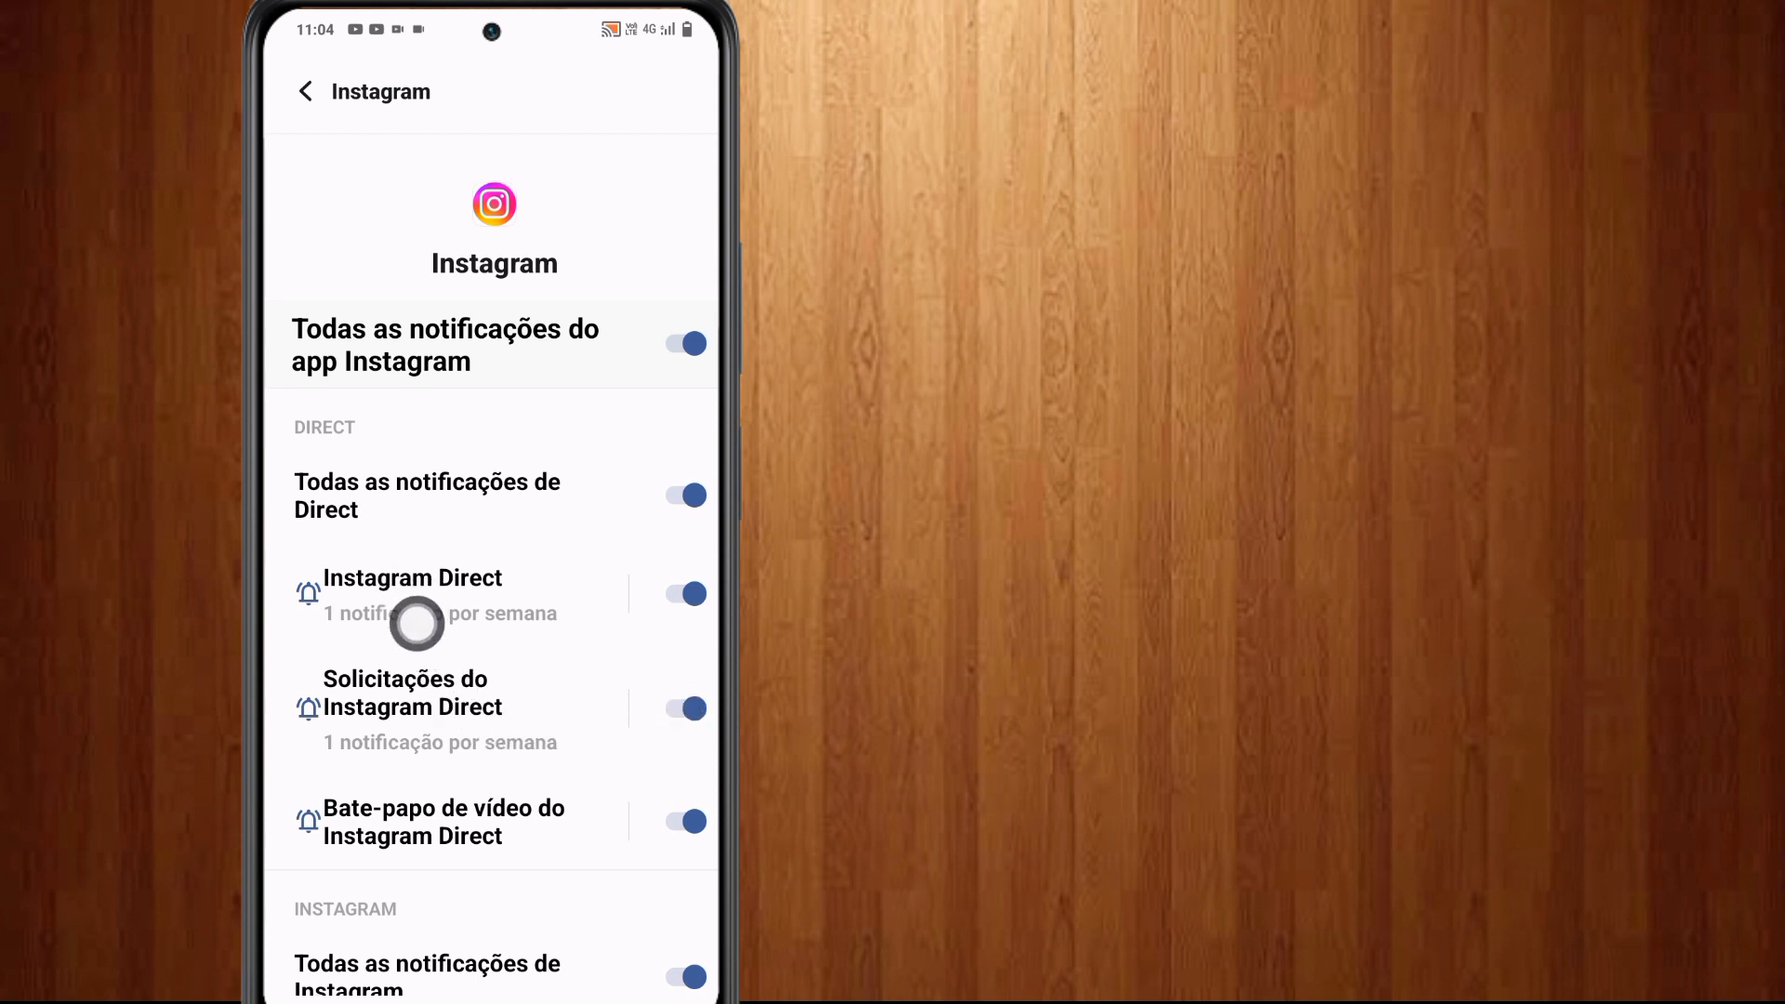
# Step: Open the Instagram Direct notification category and its Som sound list
pyautogui.click(413, 578)
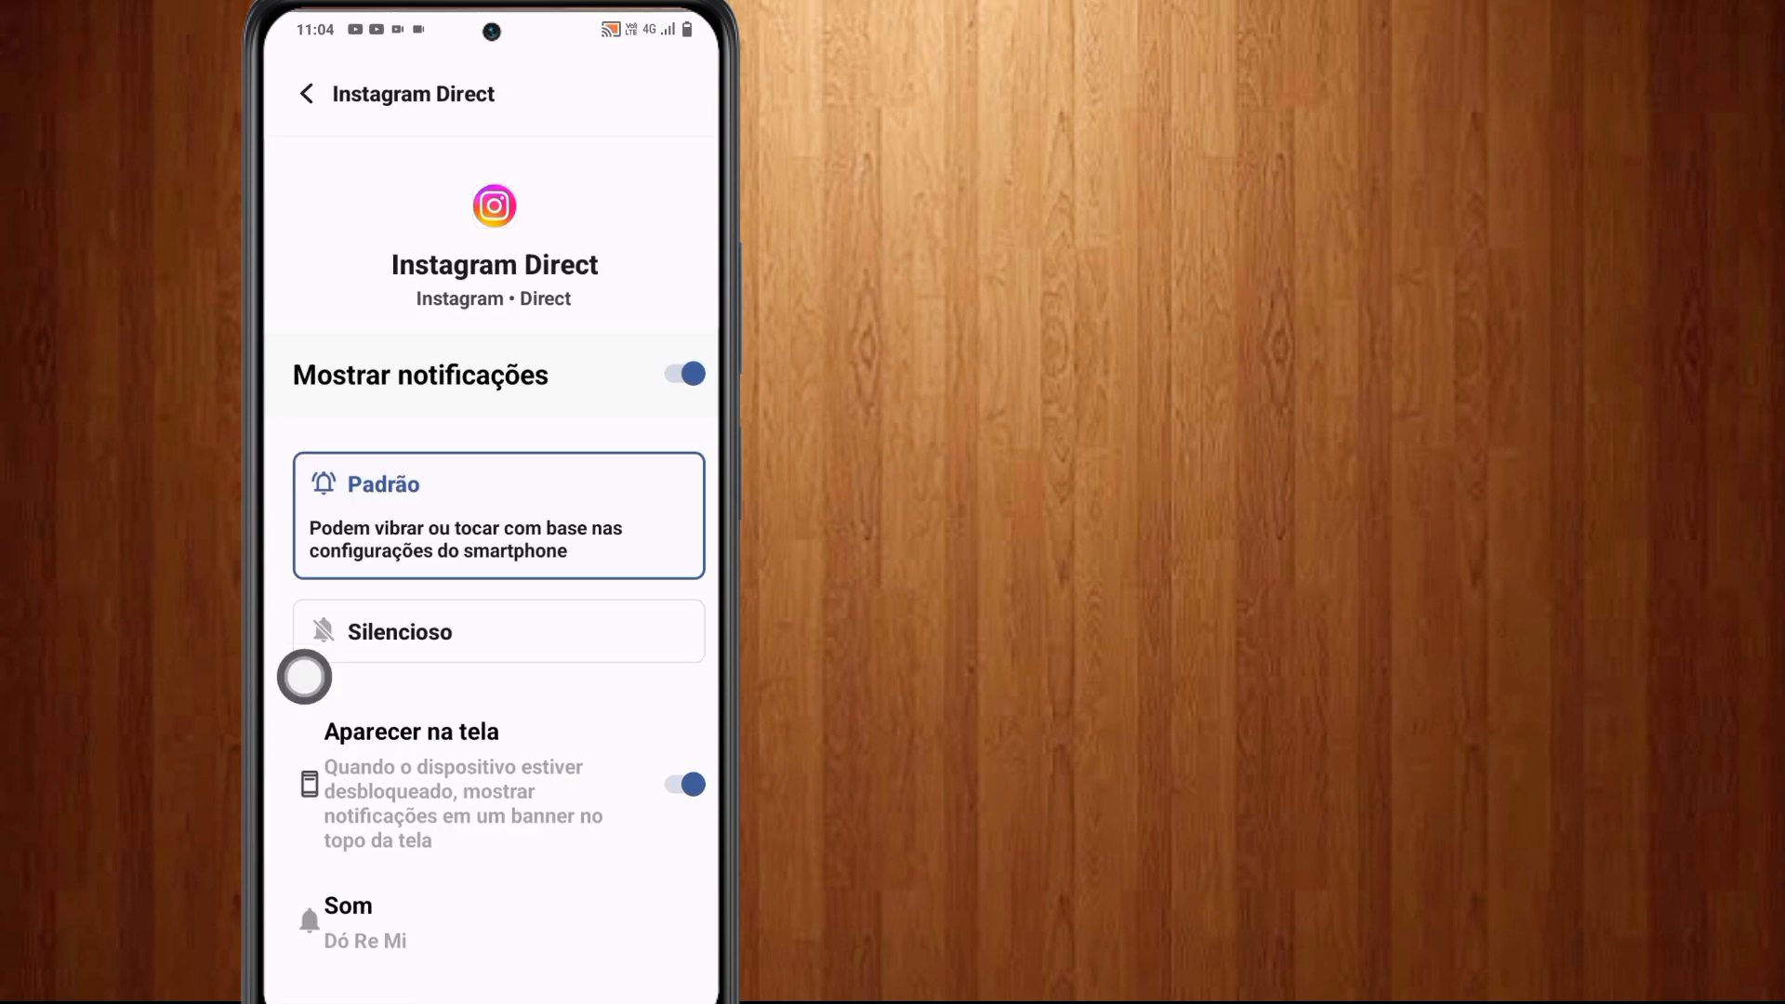
pyautogui.scroll(-3)
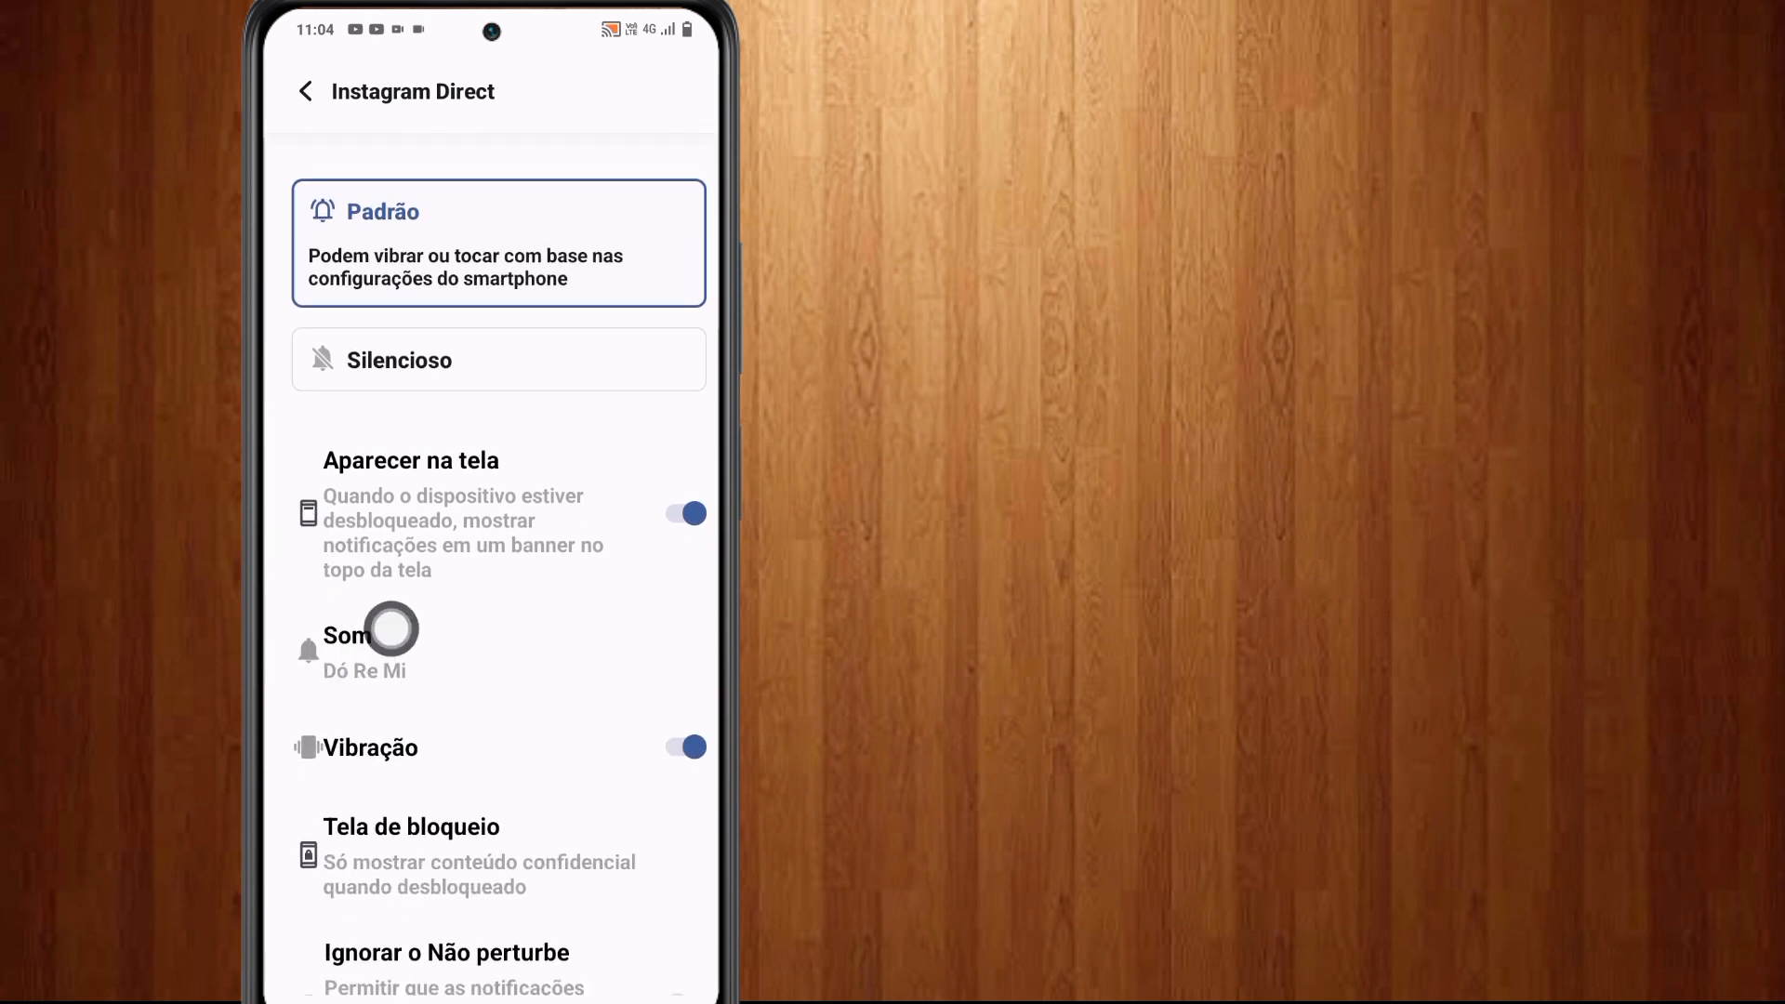
pyautogui.click(386, 635)
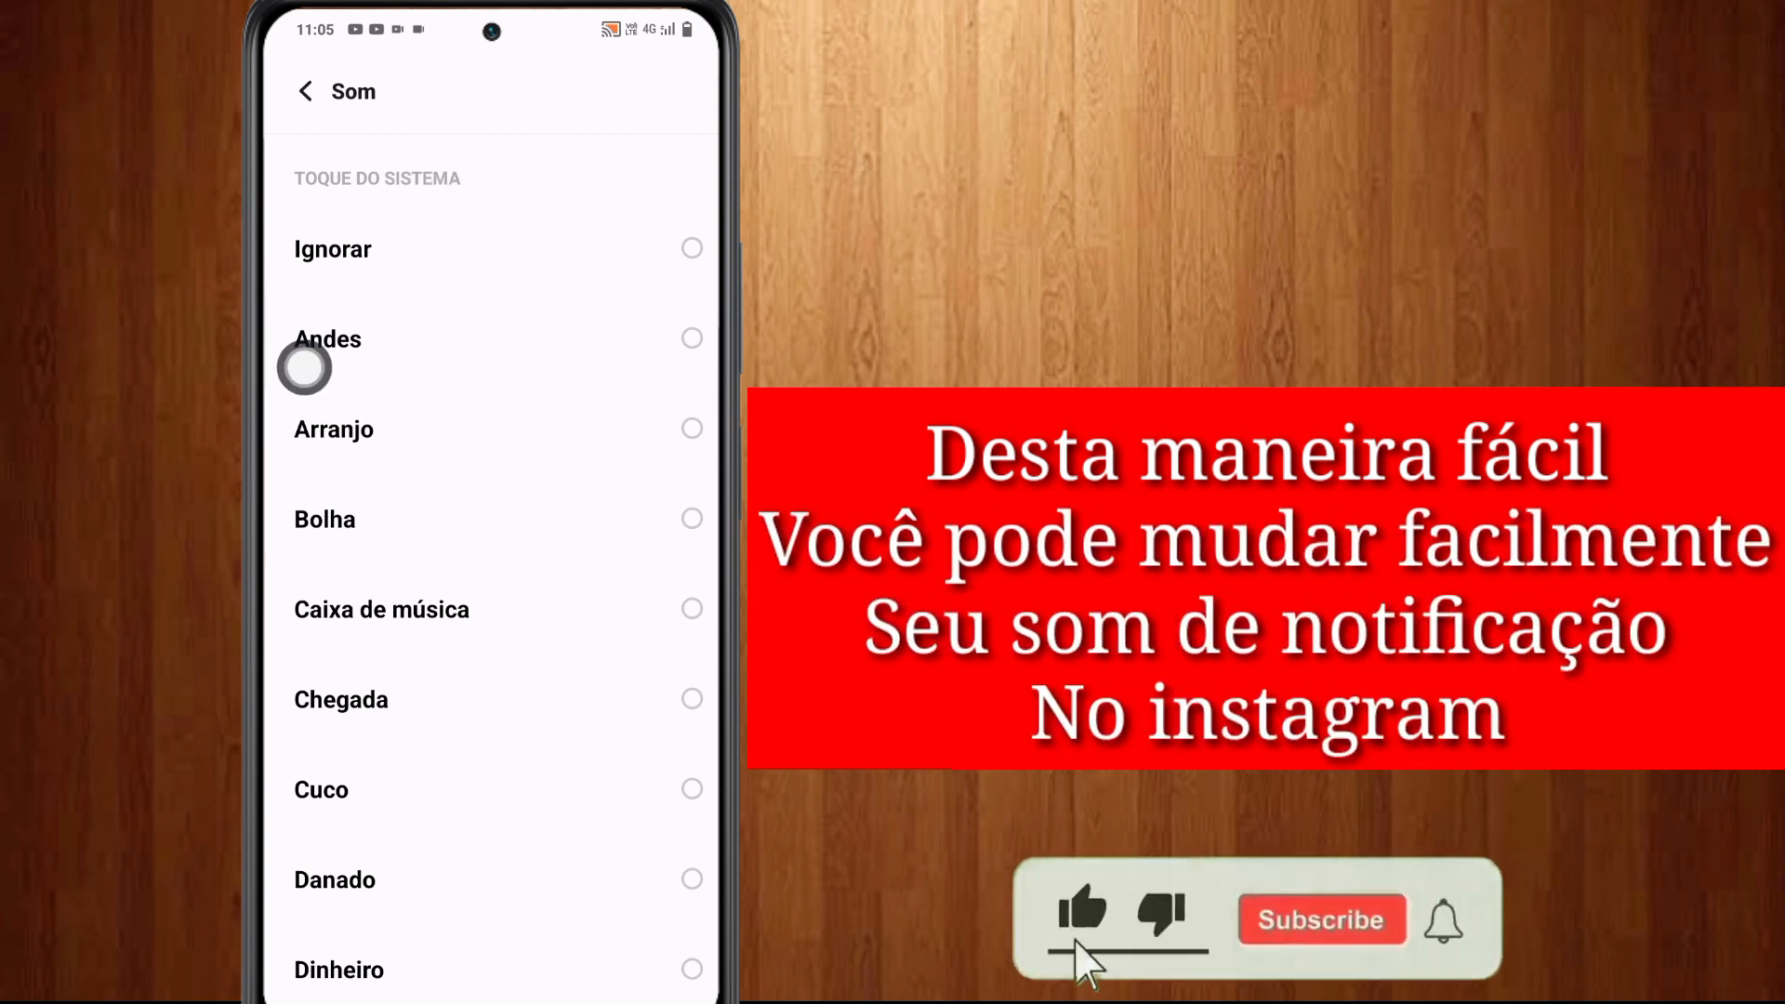
# Step: Pick Andes under Toque do sistema as the Instagram Direct sound
pyautogui.click(691, 337)
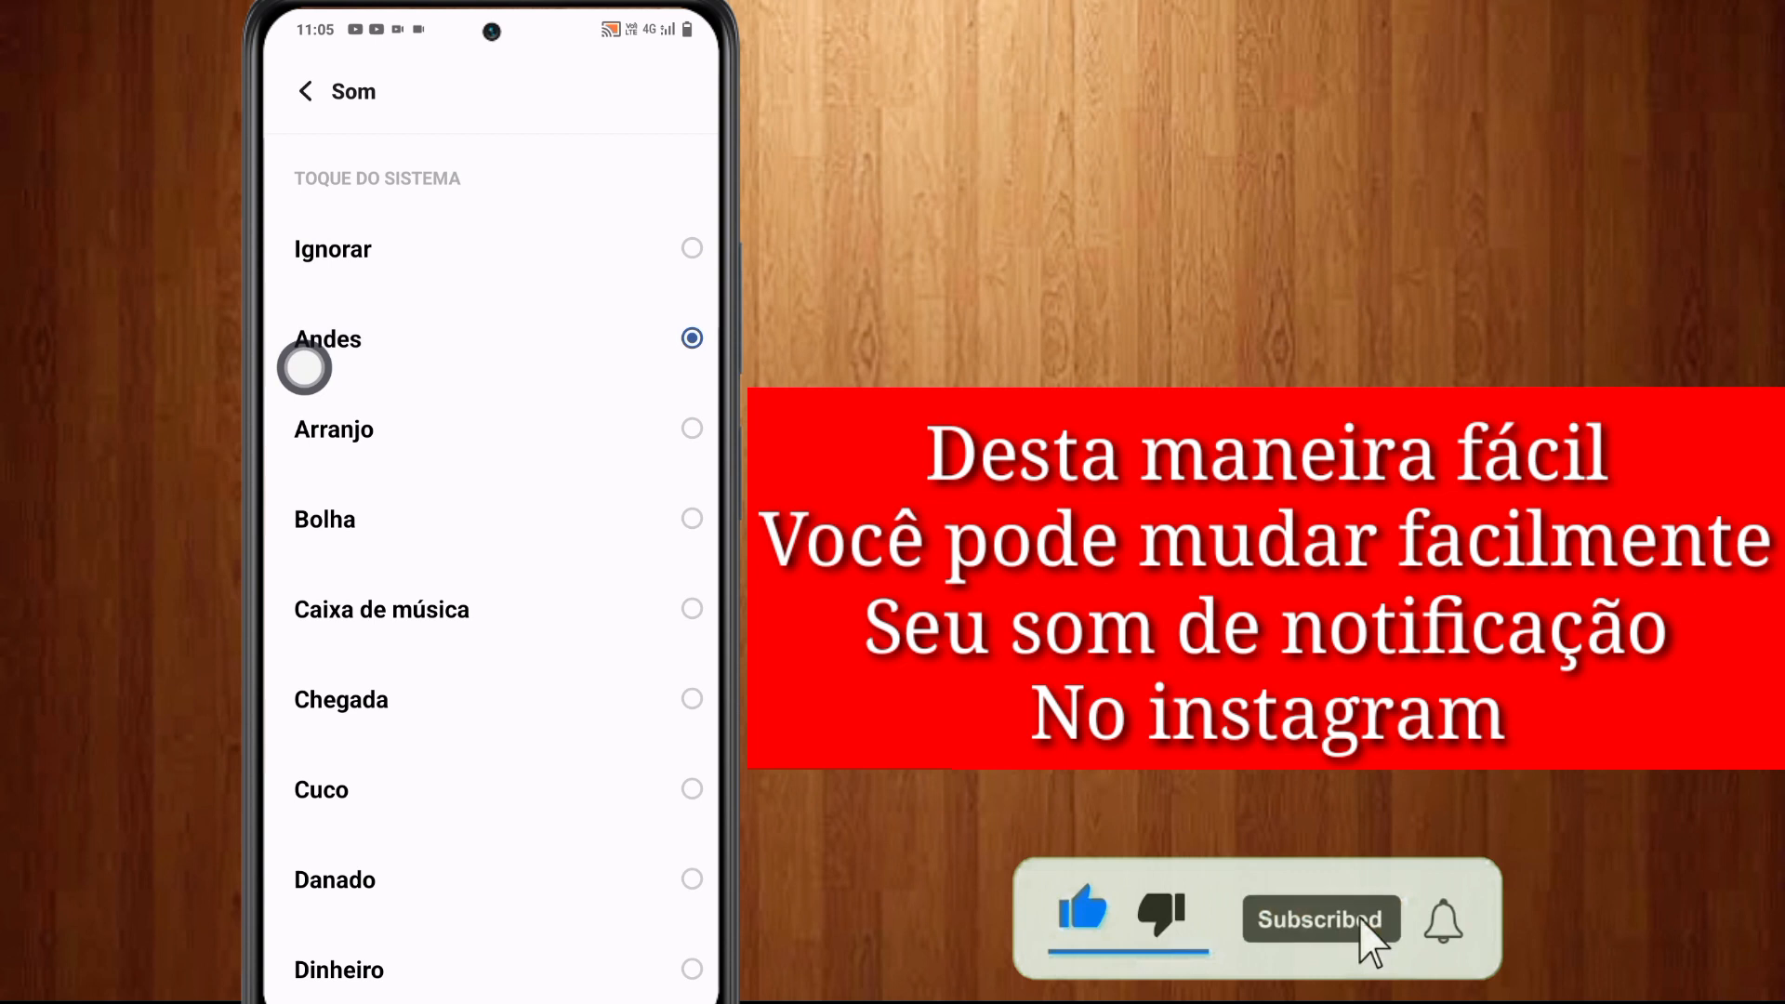